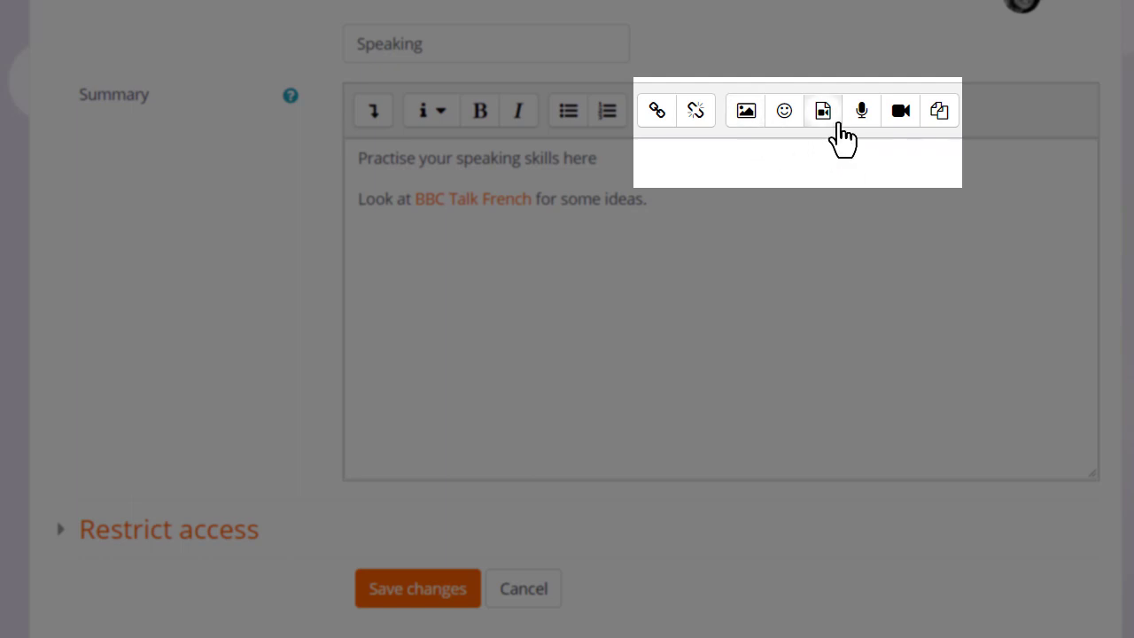
mouse_move(822, 110)
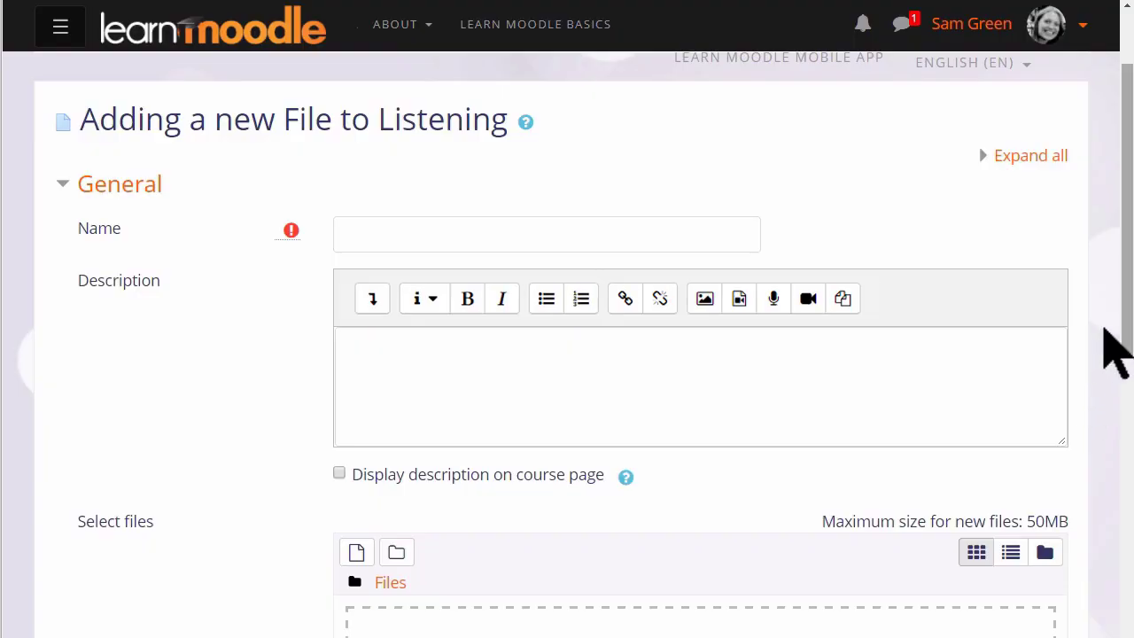
- Scroll the Adding a new File form down to the Select files area
scroll(down, 3)
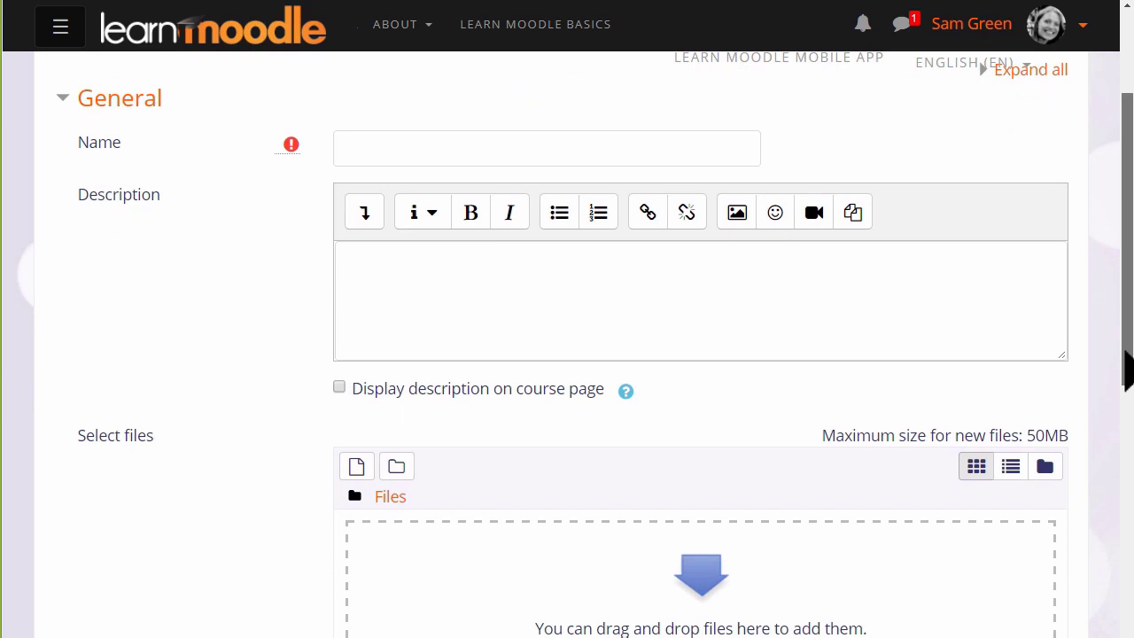
scroll(down, 3)
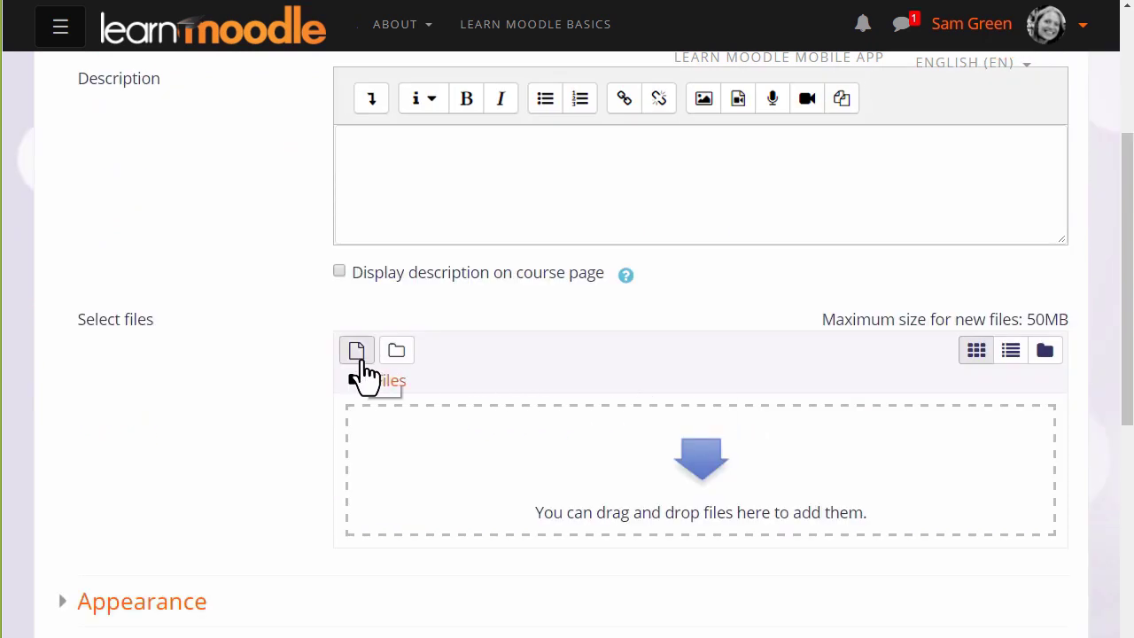
- Bring up the File picker and browse Server files for the Basic French course
click(354, 349)
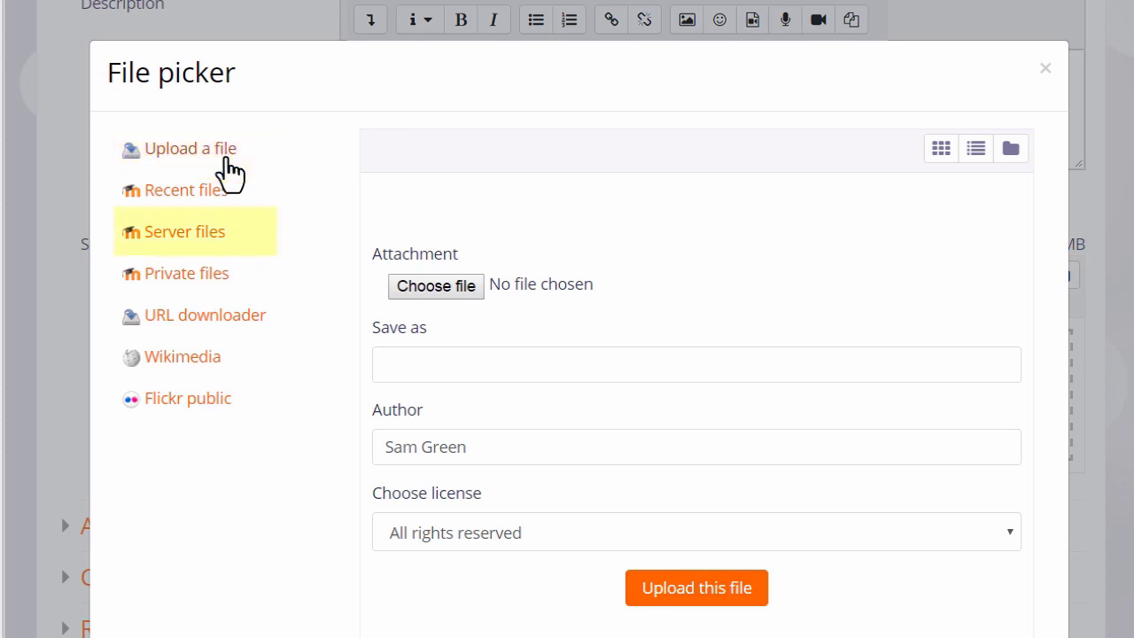
click(184, 230)
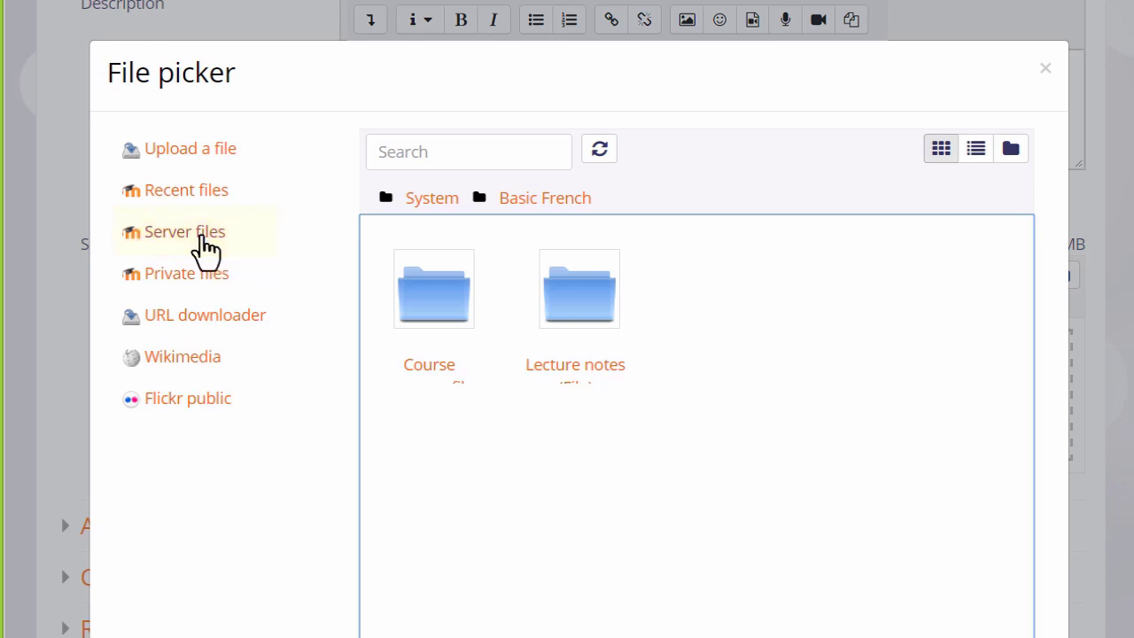
- Switch the File picker to Recent files, listing Lecture_Notes, Vocablist.docx and the flag image
click(186, 190)
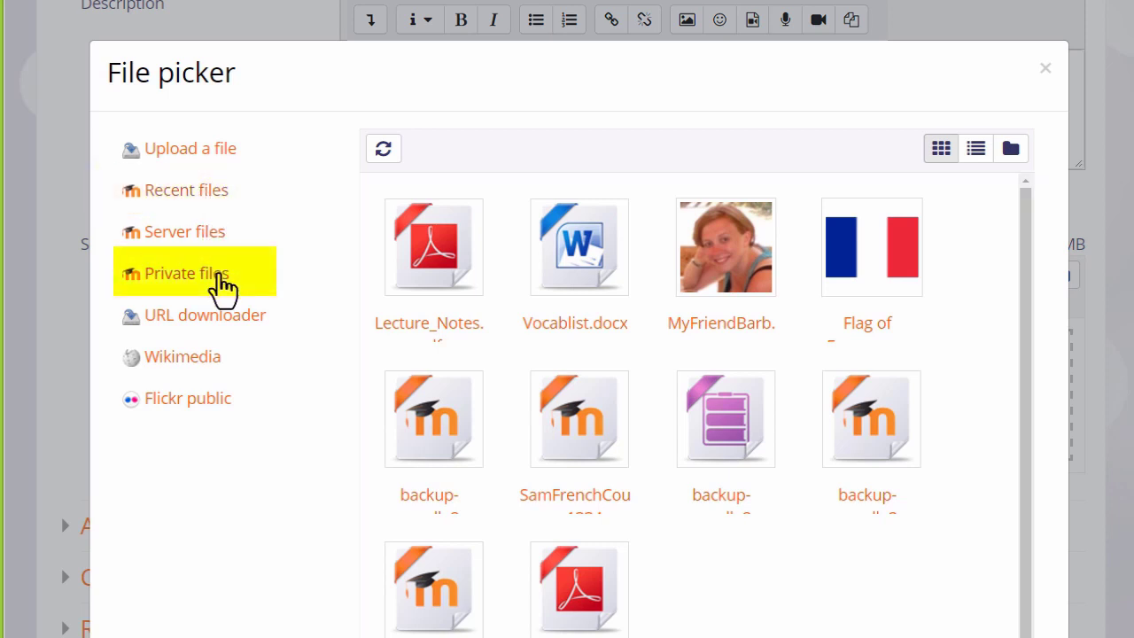
- Browse Private files with the Grammar and Vocabulary folders, then switch to URL downloader
click(186, 273)
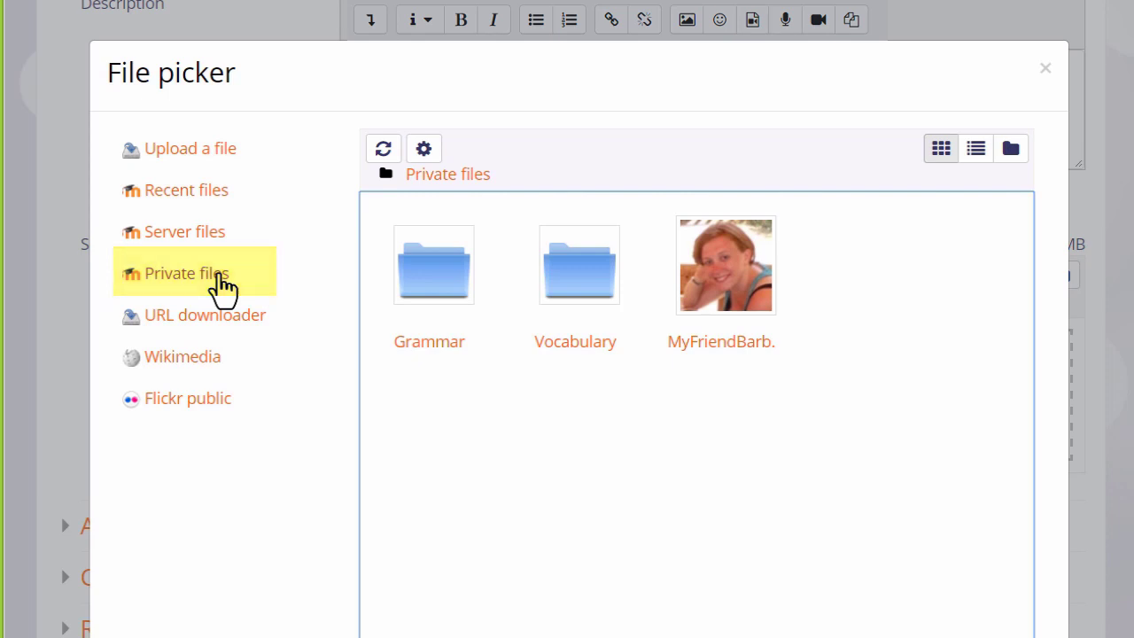
click(206, 316)
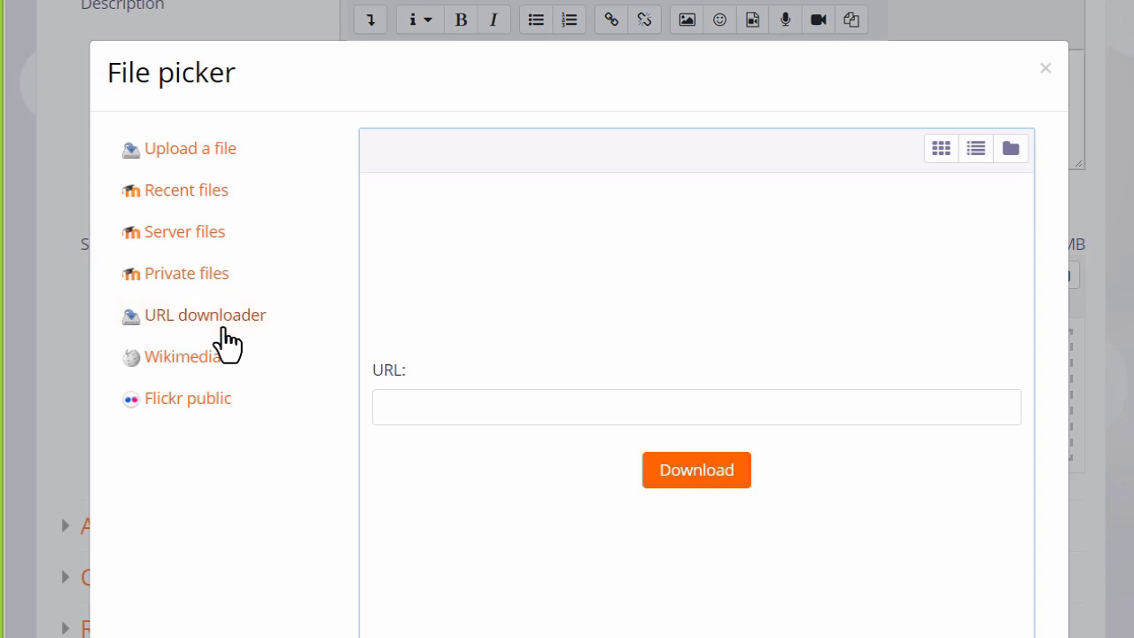
mouse_move(216, 367)
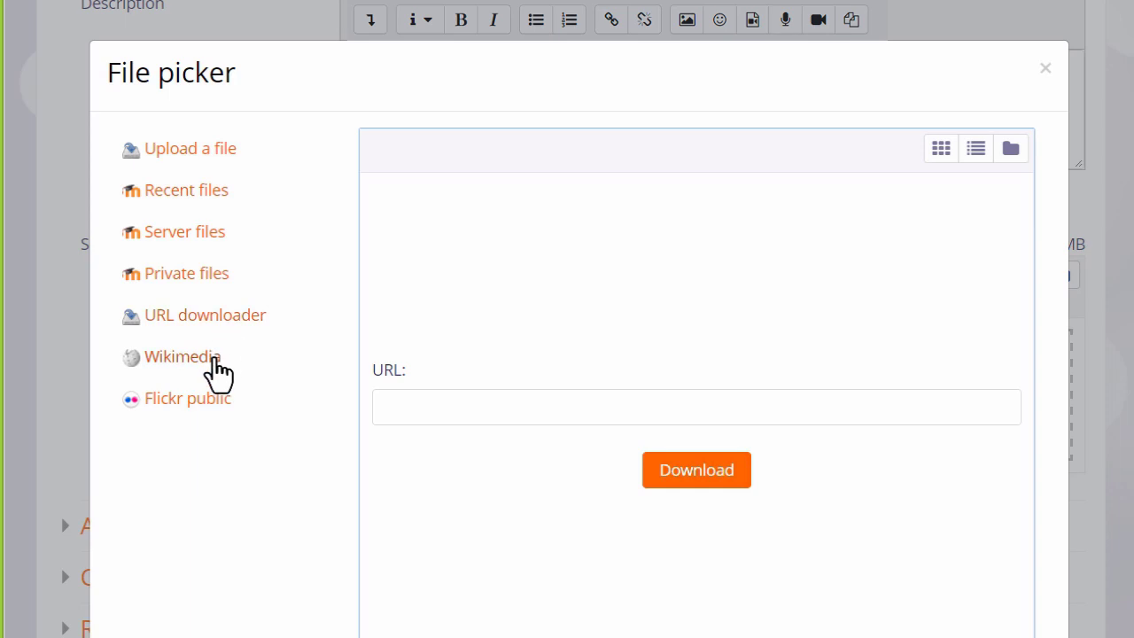
- Search the Wikimedia repository for 'cat', returning results like Cat flap.jpg and Casting Cats.jpg
click(181, 356)
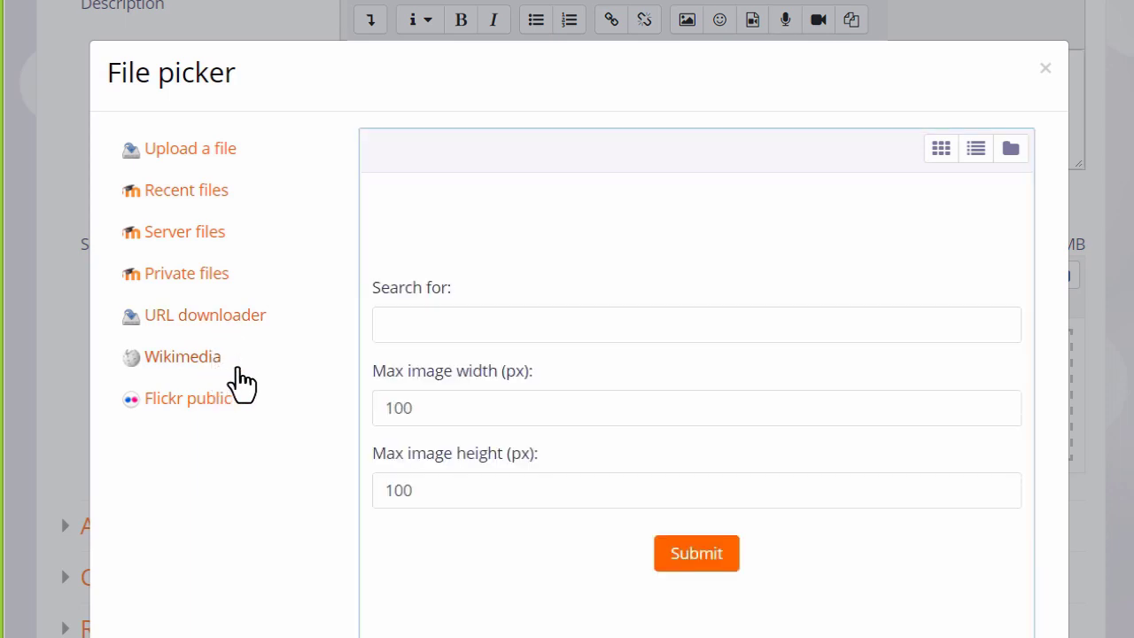
text(ca)
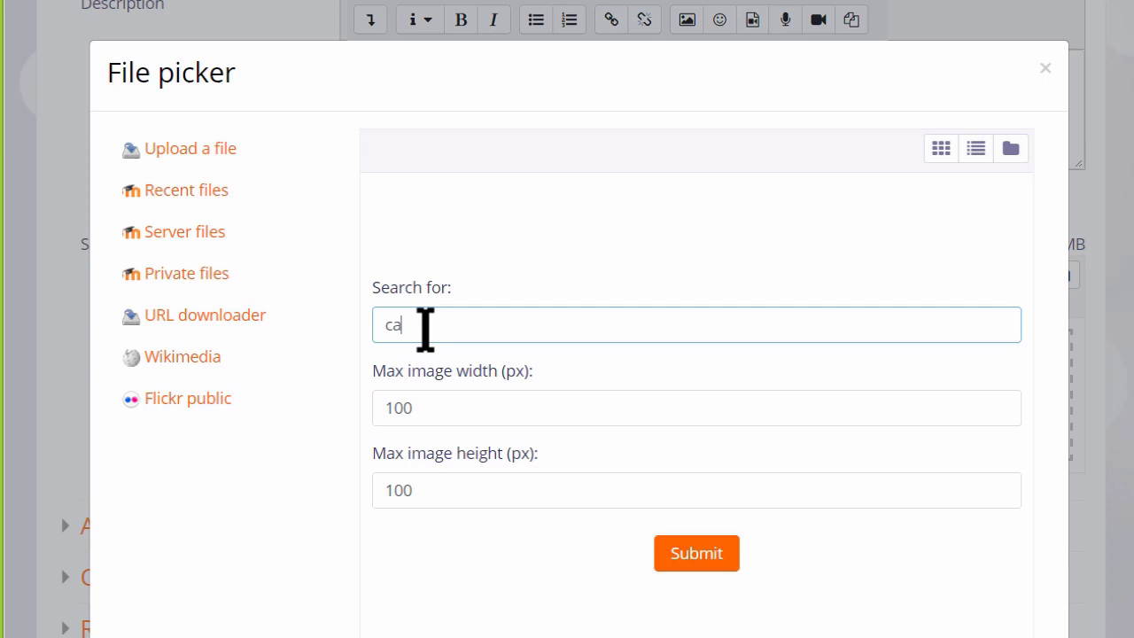
click(697, 553)
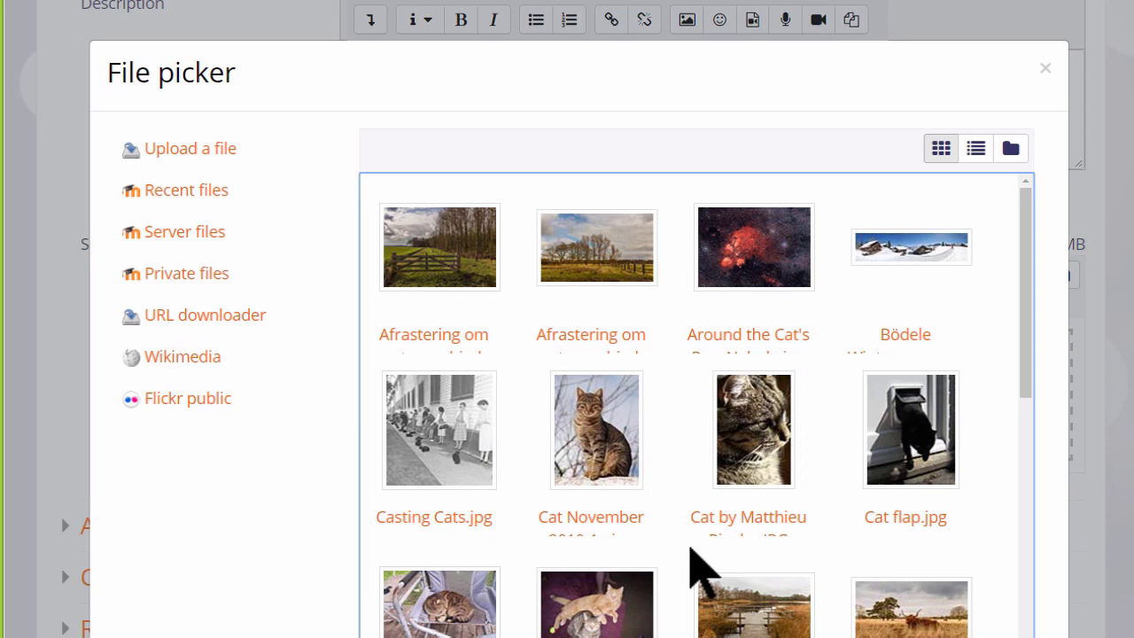
mouse_move(186, 189)
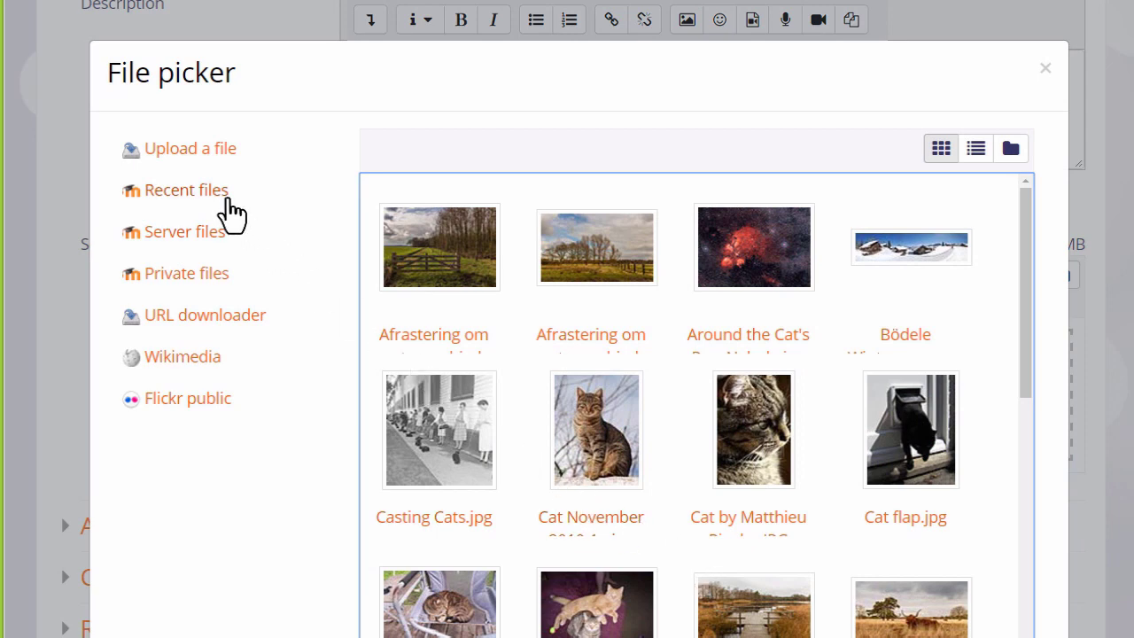
- Show Recent files as a detailed list, then as large icons, and browse the listed files
click(1010, 149)
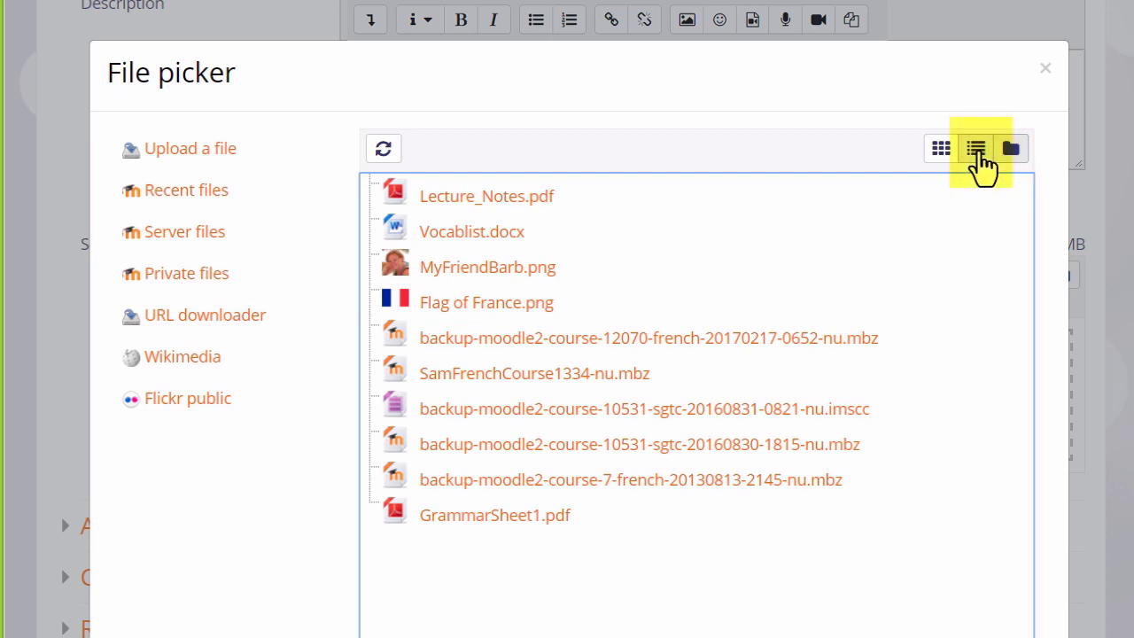
click(975, 149)
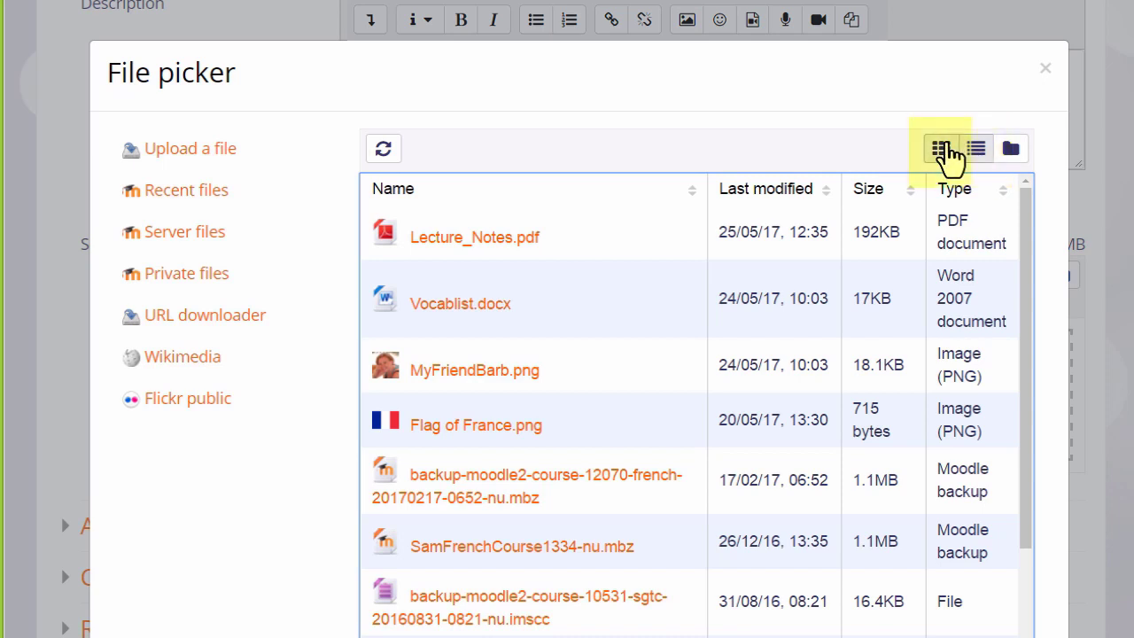
click(939, 149)
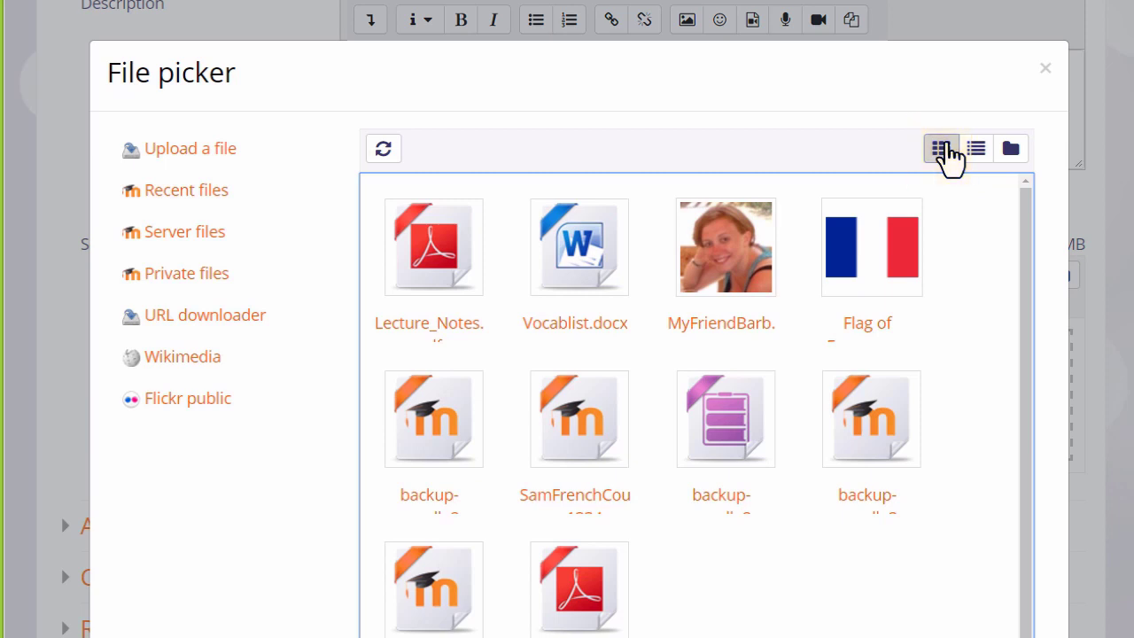
click(432, 248)
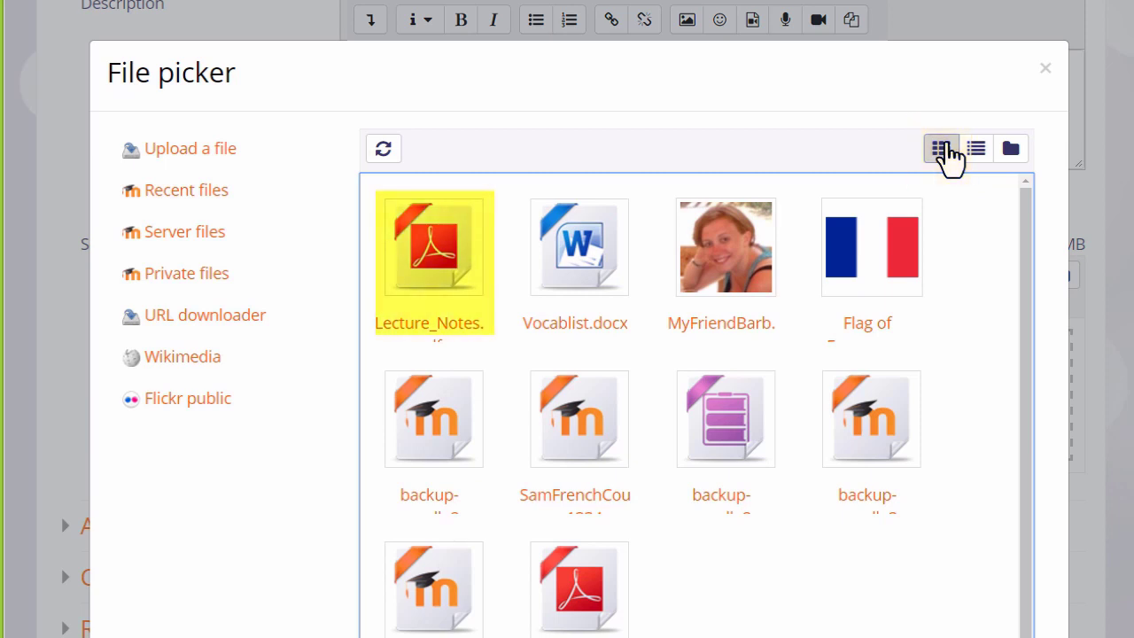
click(578, 248)
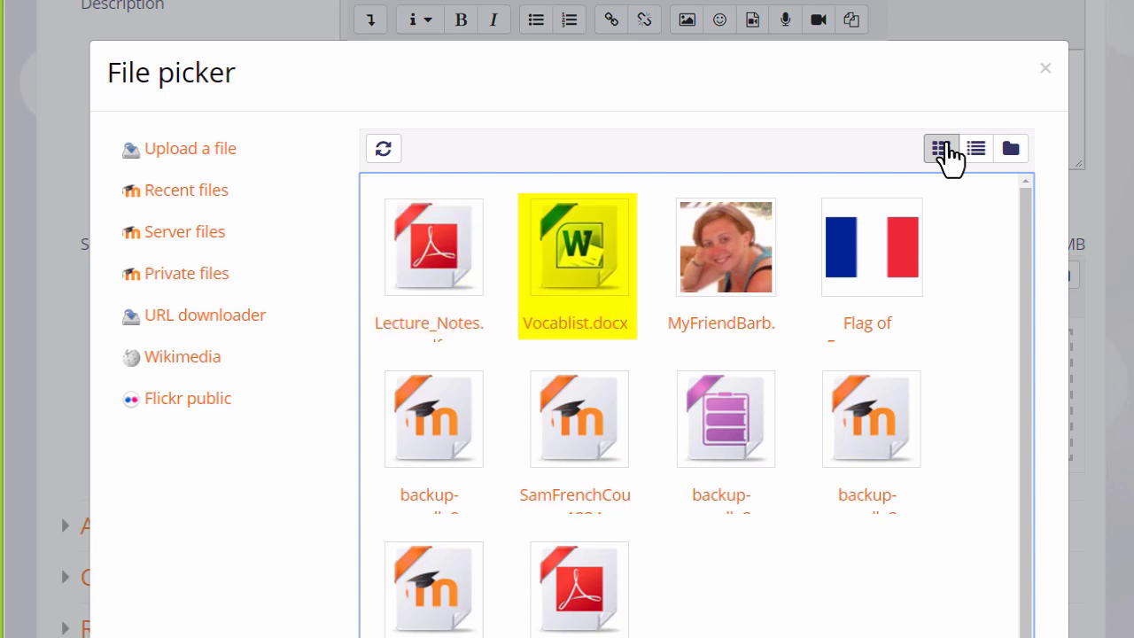